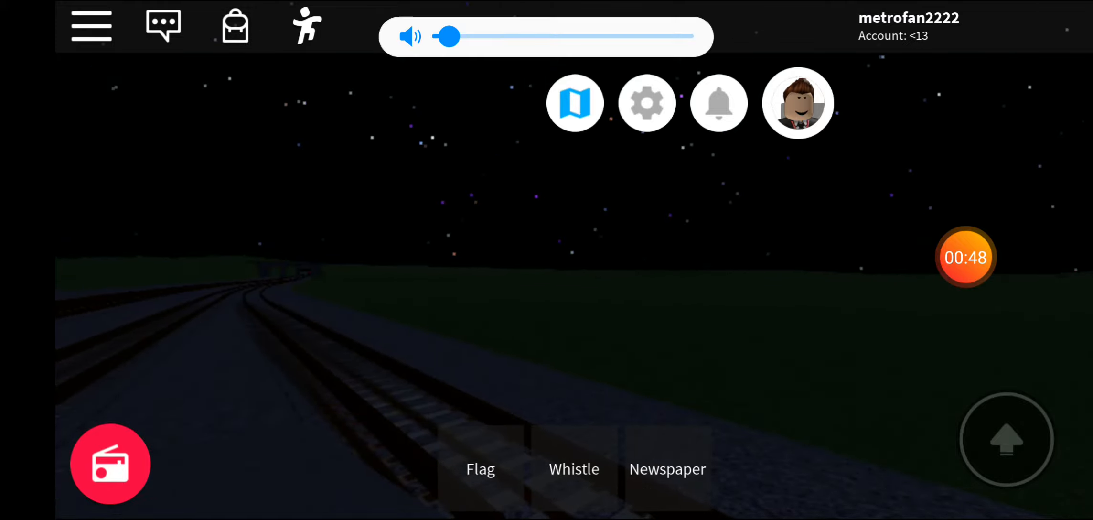
# - Drag the in-game volume slider from low up to about one third
pyautogui.moveTo(446, 36); pyautogui.dragTo(520, 36)
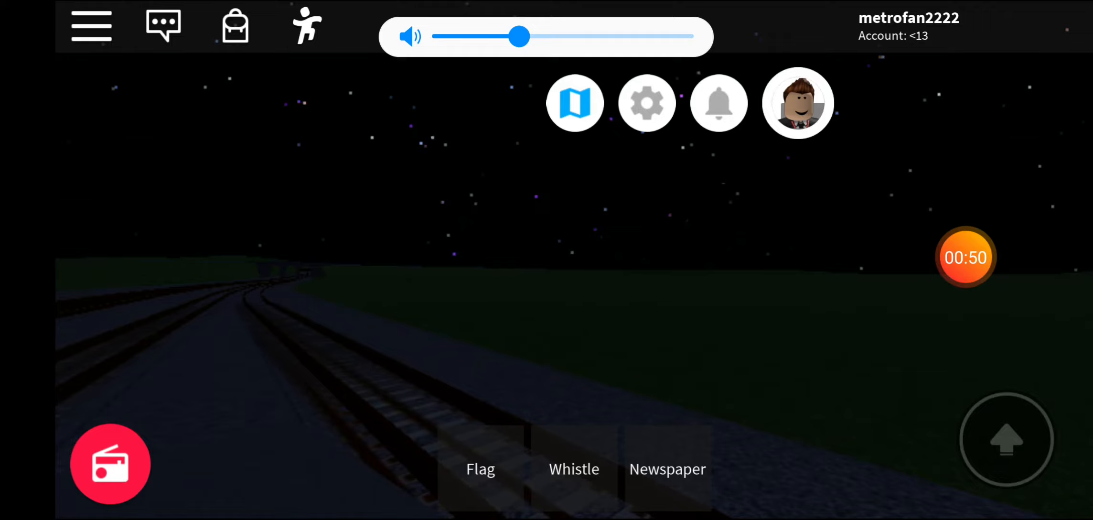